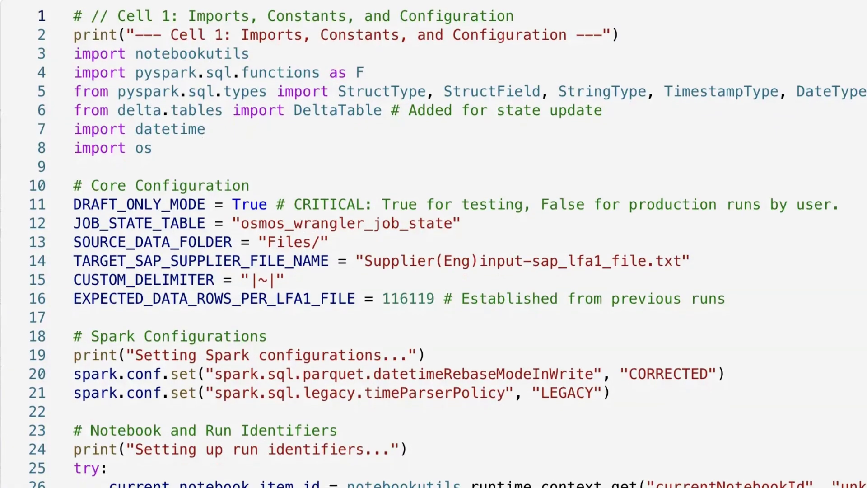
Step: Mark AI Data Wrangler as a favourite among the New item cards
{"action": "scroll", "scroll_direction": "down", "scroll_amount": 3}
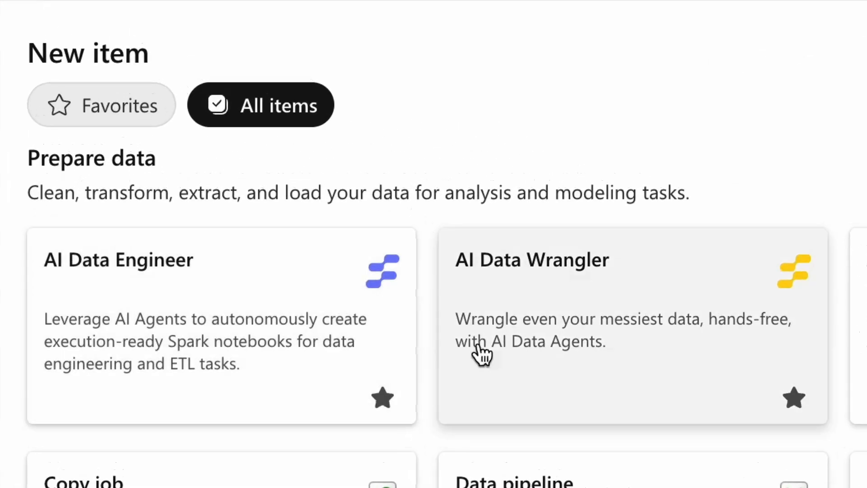
{"action": "left_click", "coordinate": [795, 399]}
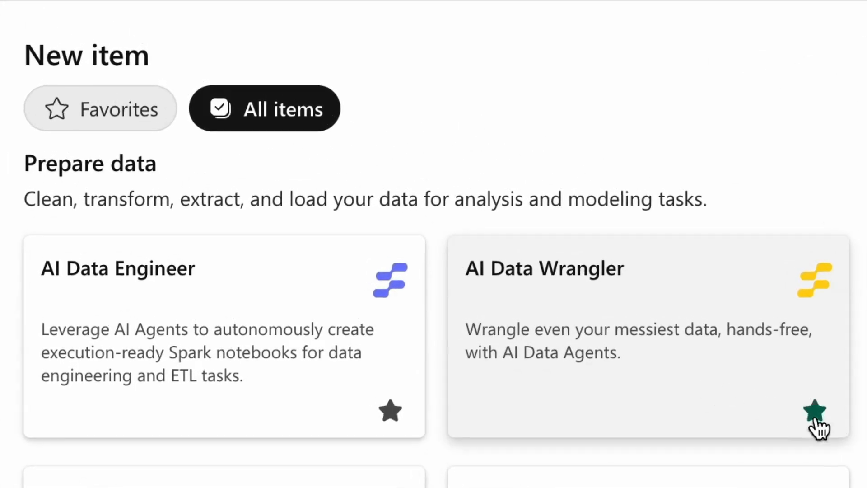
{"action": "left_click", "coordinate": [813, 412]}
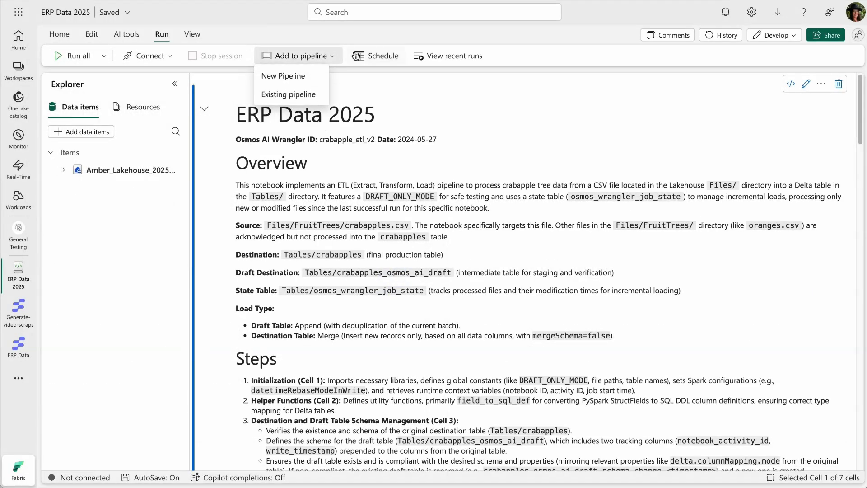
Step: Enable scheduled runs for ERP Data 2025, repeating by the minute every 15
{"action": "left_click", "coordinate": [385, 56]}
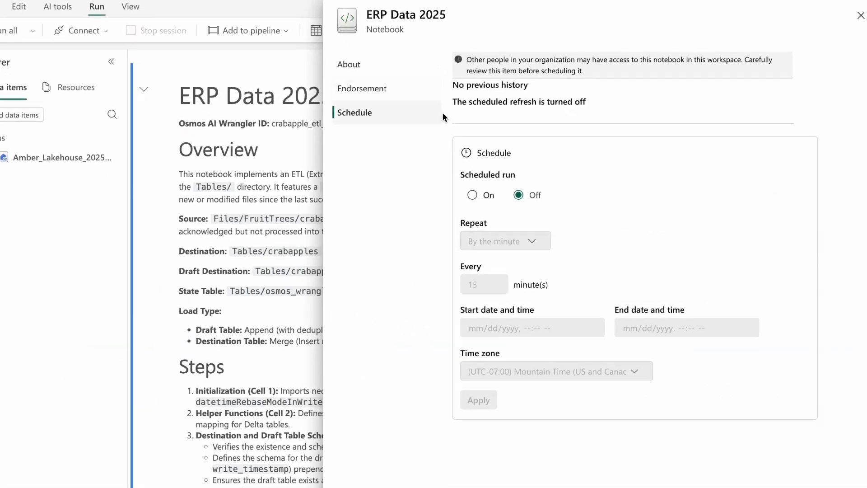
{"action": "left_click", "coordinate": [472, 195]}
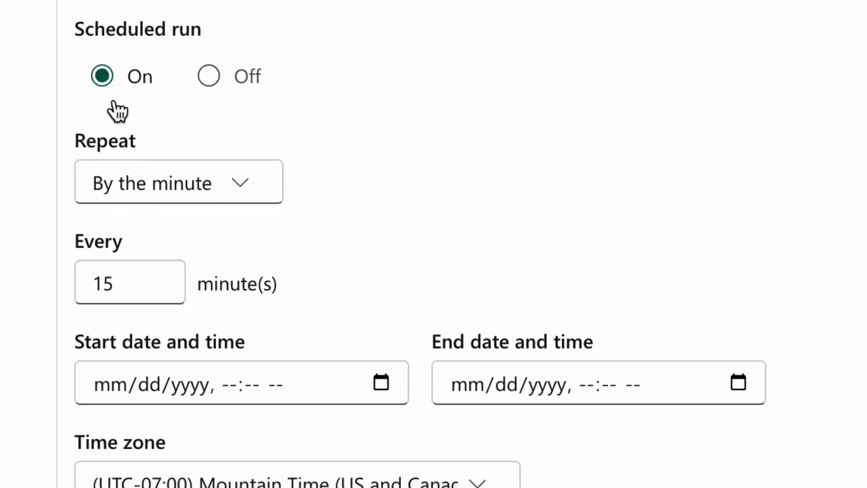
{"action": "left_click", "coordinate": [178, 183]}
{"action": "type", "text": "Create new ta"}
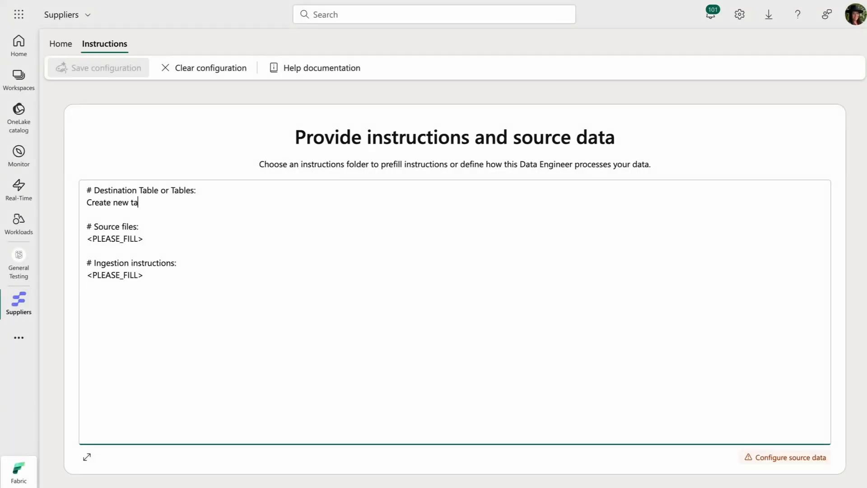
Step: Save the Suppliers instructions to create new tables from the Supplier data folder and confirm
{"action": "left_click", "coordinate": [103, 68]}
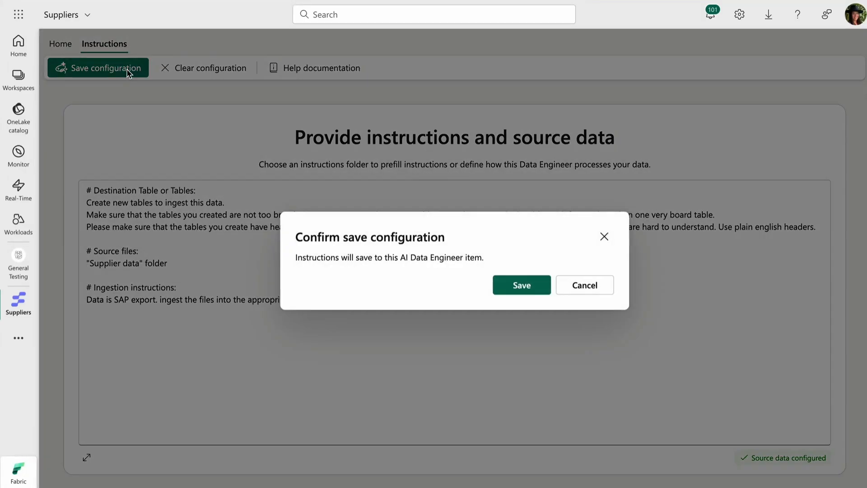
{"action": "left_click", "coordinate": [522, 284]}
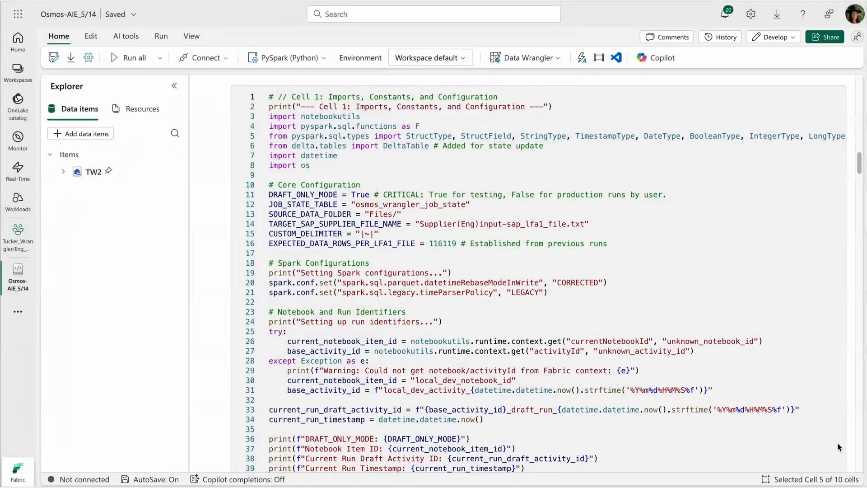
Step: Check the run's Spark jobs, set SupplierID nullable to True in cell 3, and run the cell
{"action": "scroll", "scroll_direction": "down", "scroll_amount": 3}
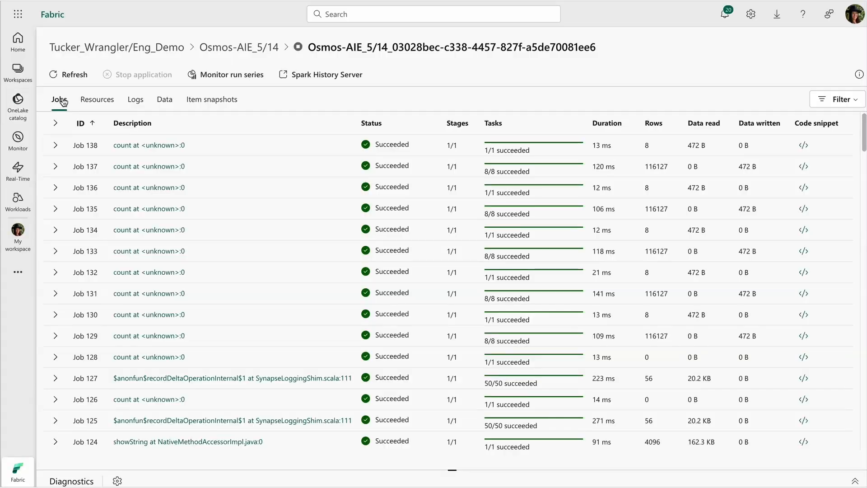
{"action": "left_click", "coordinate": [135, 99]}
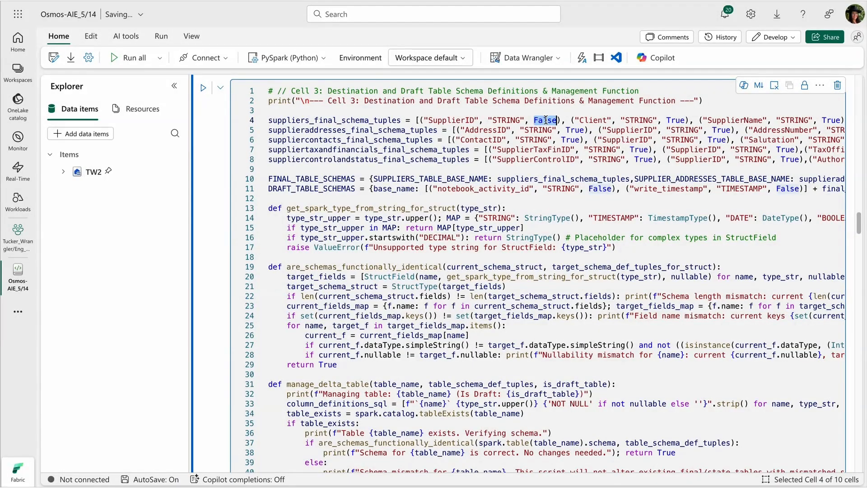
{"action": "type", "text": "True"}
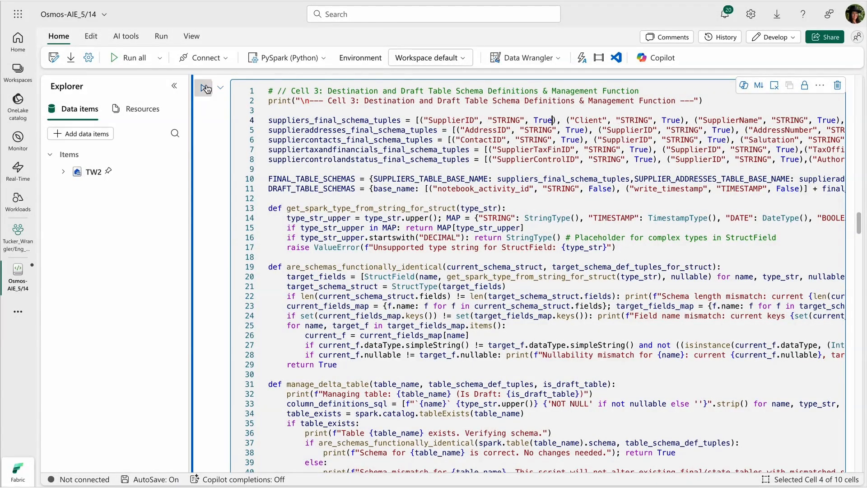
{"action": "left_click", "coordinate": [133, 58]}
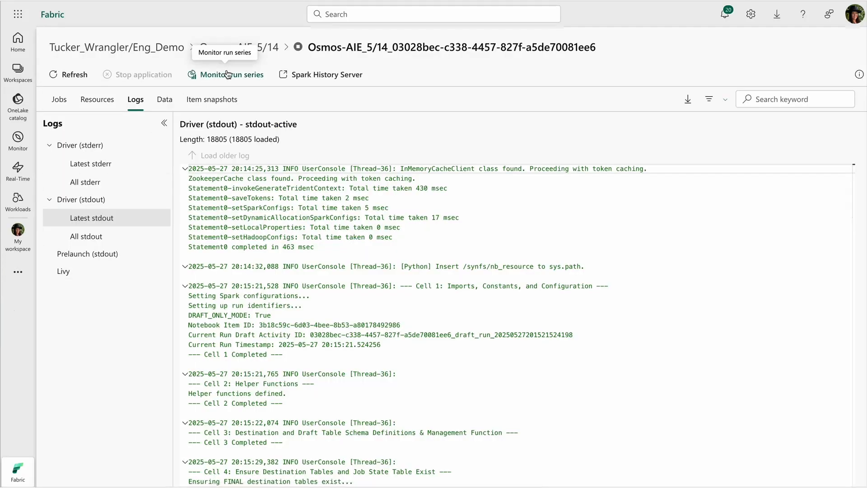
Step: View the run series, then reach the Spark jobs list via Spark History Server and the App ID link
{"action": "left_click", "coordinate": [227, 74]}
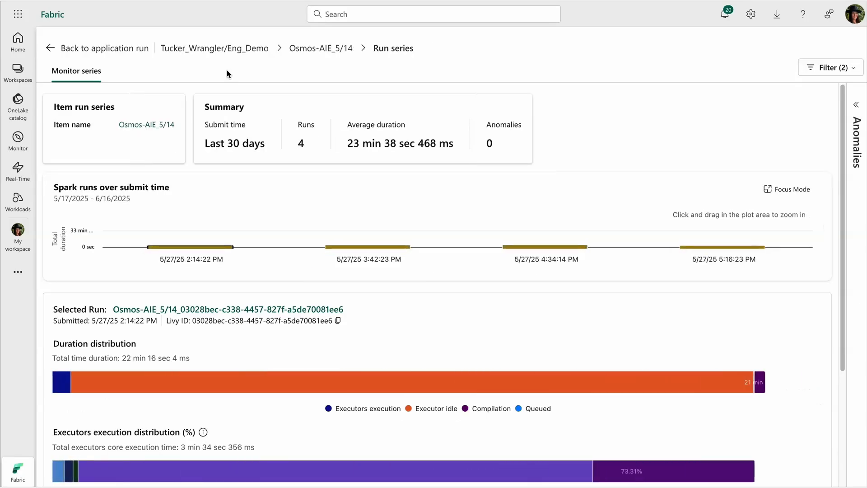
{"action": "left_click", "coordinate": [229, 309]}
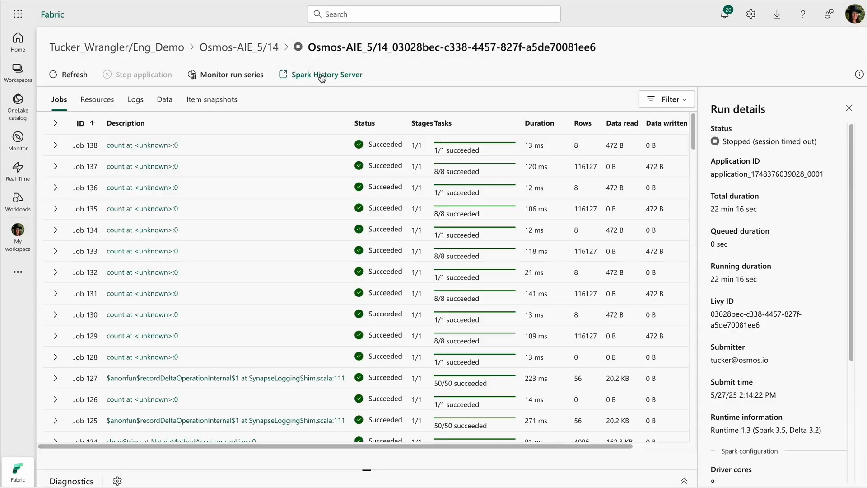
{"action": "left_click", "coordinate": [326, 74]}
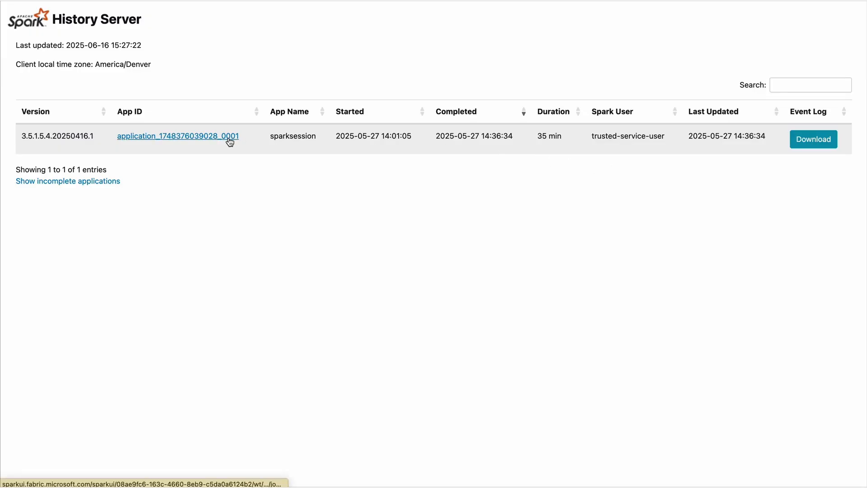
{"action": "left_click", "coordinate": [177, 135]}
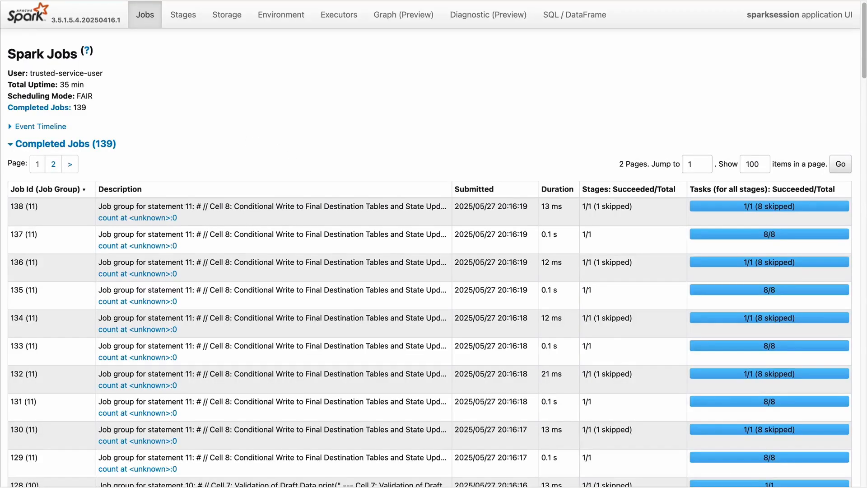
{"action": "scroll", "scroll_direction": "down", "scroll_amount": 3}
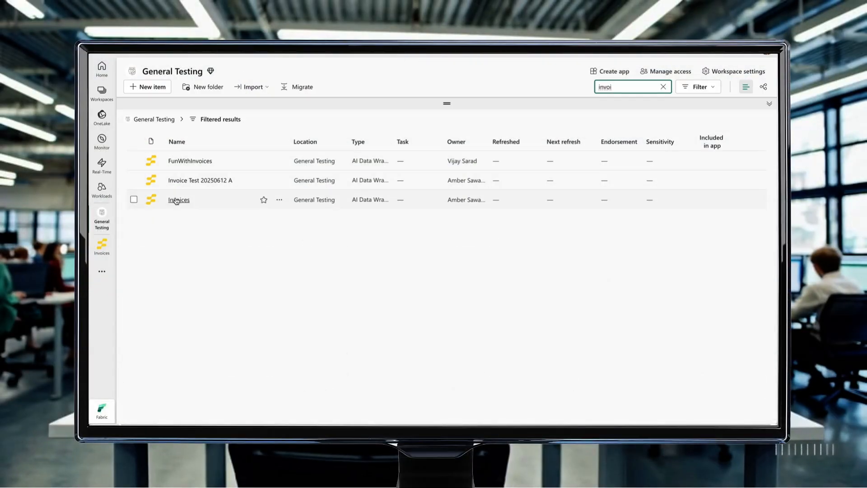
Step: Open the Invoices item from the General Testing workspace search results
{"action": "left_click", "coordinate": [179, 200]}
{"action": "type", "text": "Invo"}
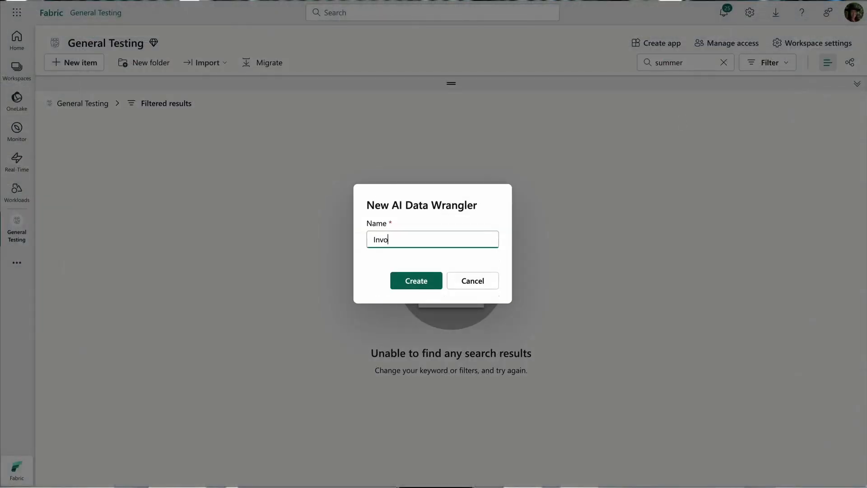
Step: Create the Invoices wrangler and queue the lakehouse invoice PDFs as the destination data for processing
{"action": "left_click", "coordinate": [416, 280]}
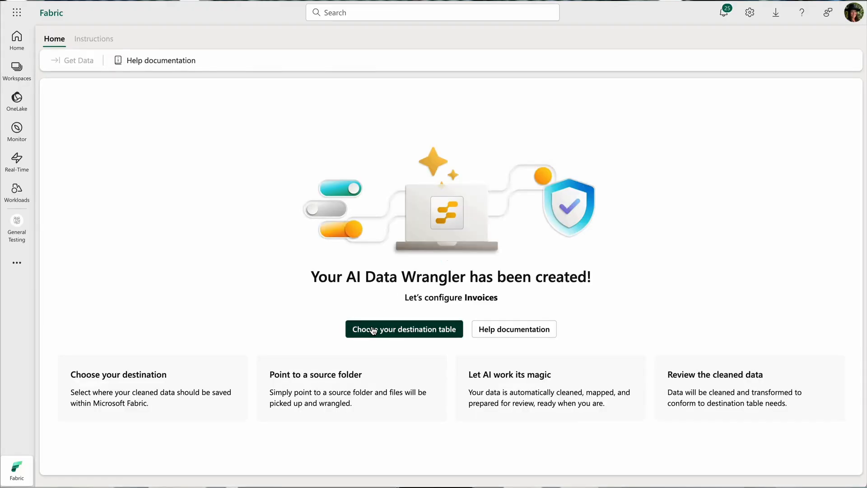
{"action": "left_click", "coordinate": [404, 329]}
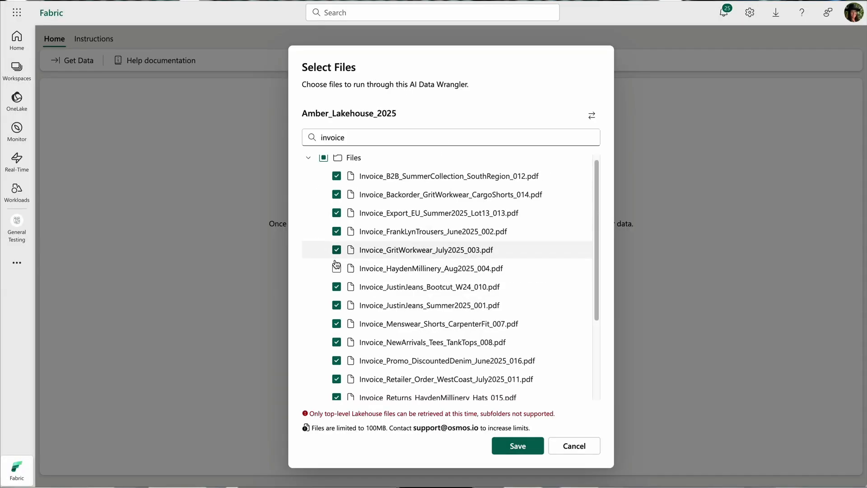
{"action": "left_click", "coordinate": [517, 447]}
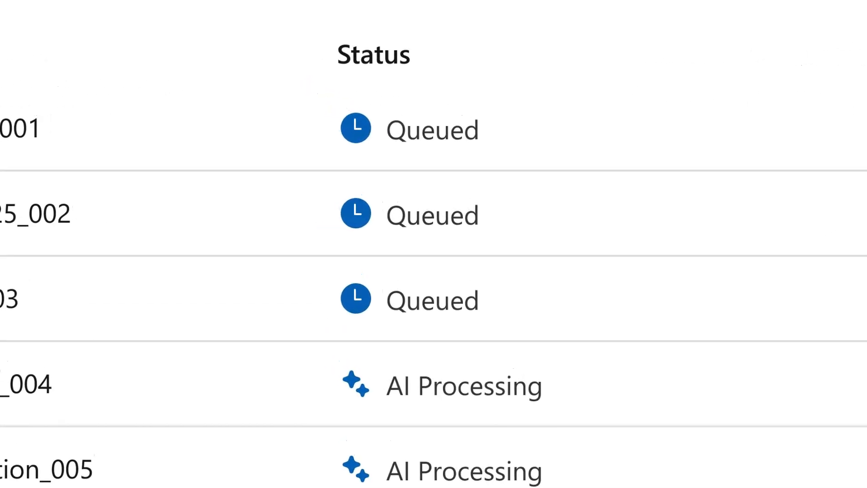
{"action": "scroll", "scroll_direction": "down", "scroll_amount": 3}
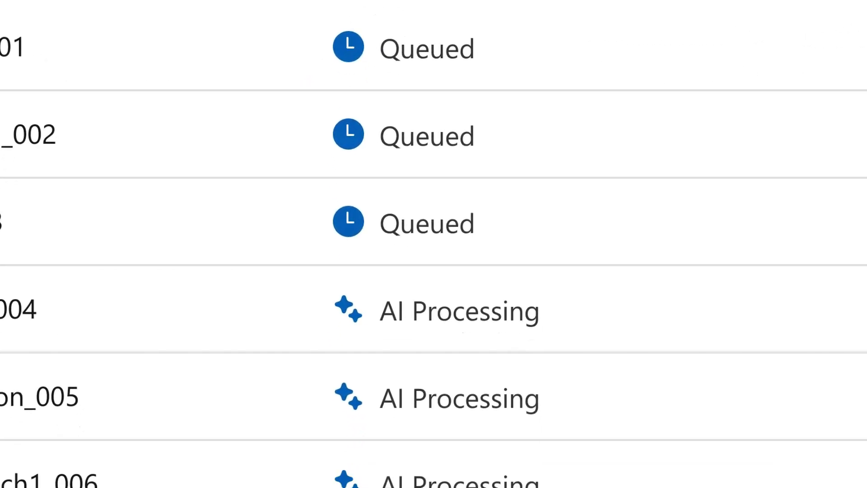
{"action": "scroll", "scroll_direction": "down", "scroll_amount": 3}
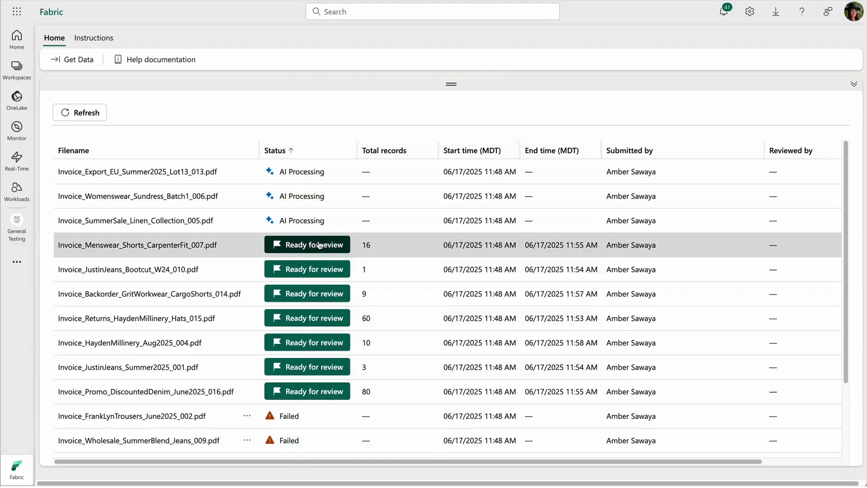
Step: Review the extracted records of Invoice_Menswear_Shorts_CarpenterFit_007.pdf in the grid
{"action": "left_click", "coordinate": [307, 245]}
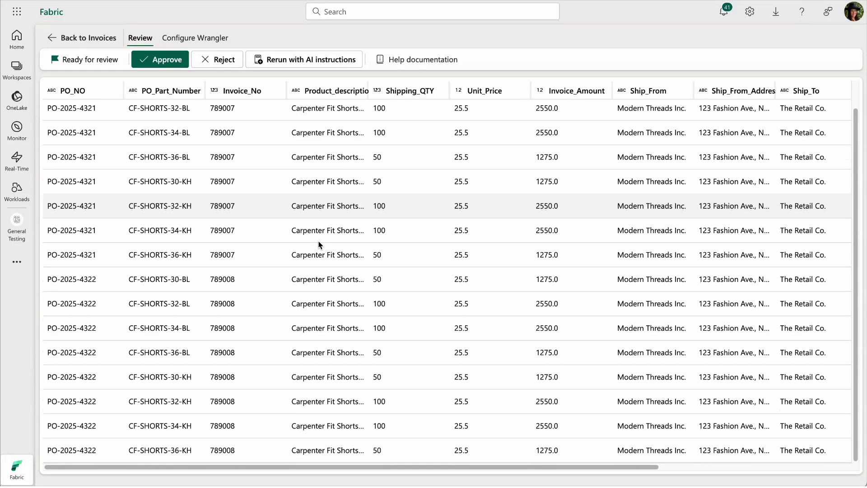
{"action": "scroll", "scroll_direction": "right", "scroll_amount": 3}
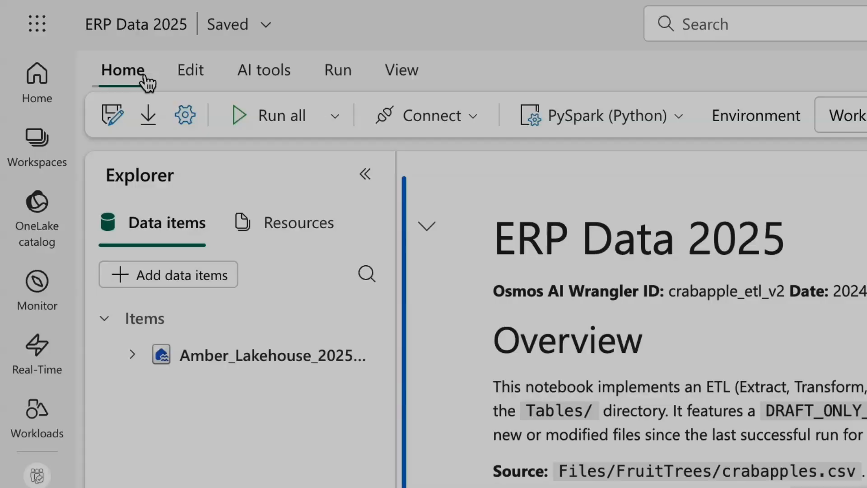
Step: Show the ERP Data 2025 notebook's Run ribbon with scheduling and pipeline options
{"action": "left_click", "coordinate": [338, 70]}
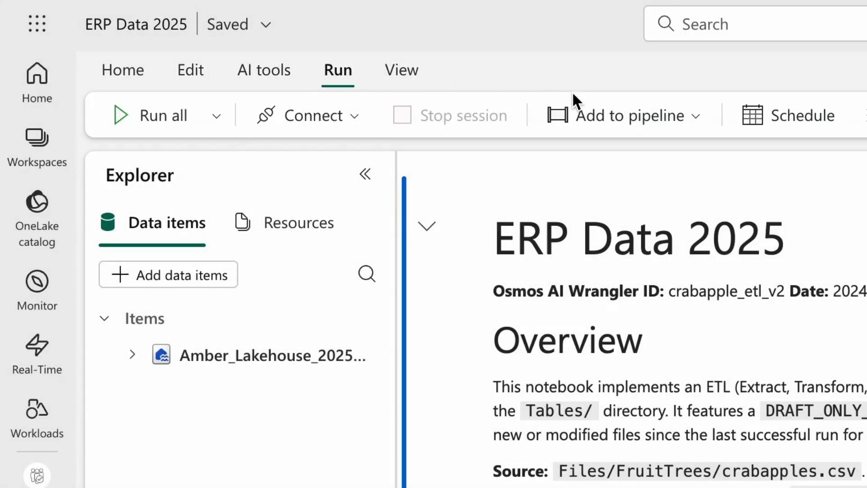